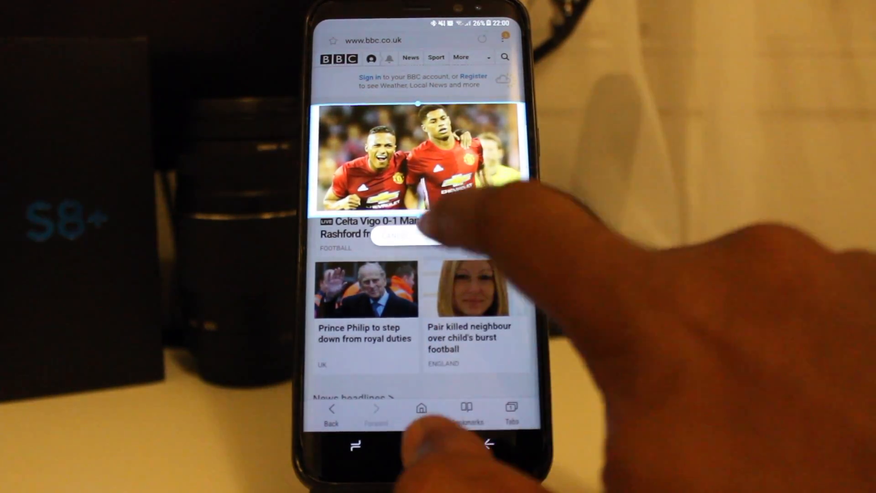
Pin the BBC football photo as a snapped strip and scroll the Play Store games list below it.
{"action": "left_click", "coordinate": [355, 445]}
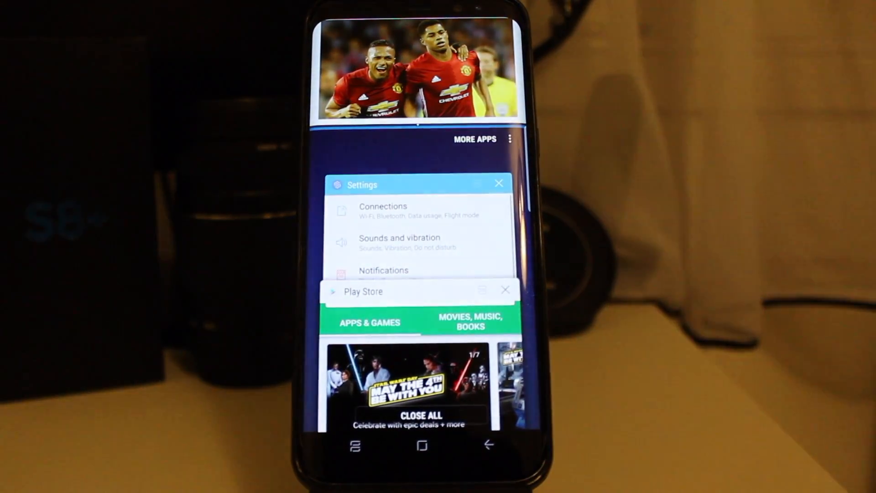
{"action": "scroll", "scroll_direction": "down", "scroll_amount": 3}
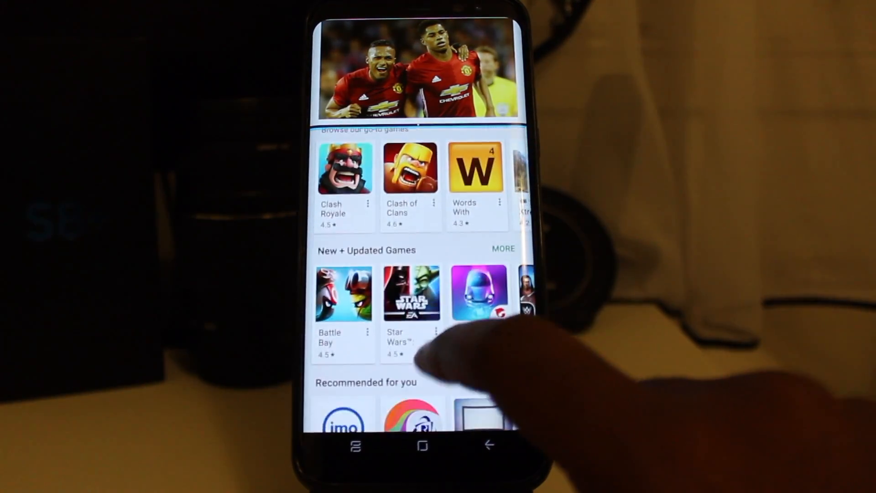
{"action": "scroll", "scroll_direction": "down", "scroll_amount": 3}
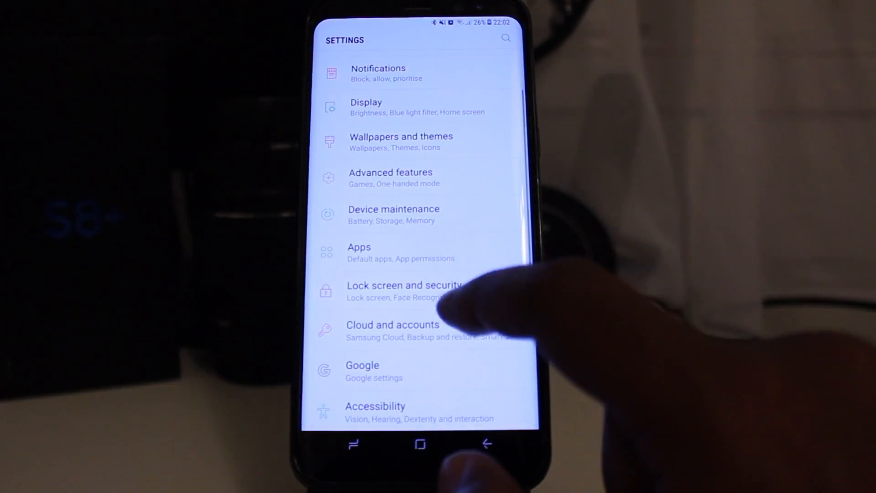
Reach Find My Mobile under Lock screen and security, with Remote controls and Google location service on.
{"action": "left_click", "coordinate": [403, 285]}
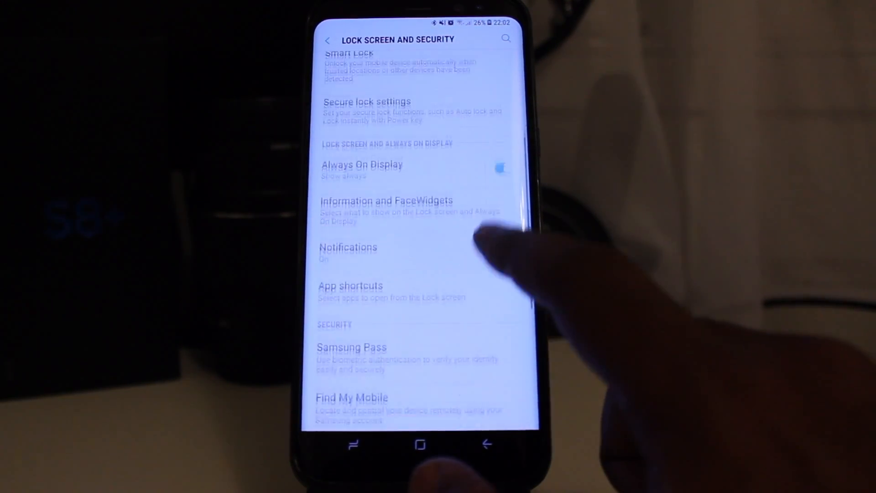
{"action": "left_click", "coordinate": [351, 397]}
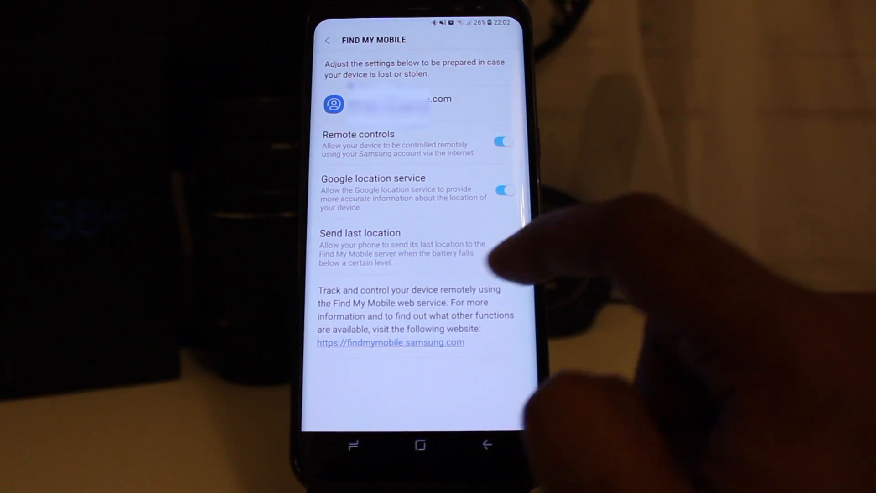
{"action": "left_click", "coordinate": [505, 245]}
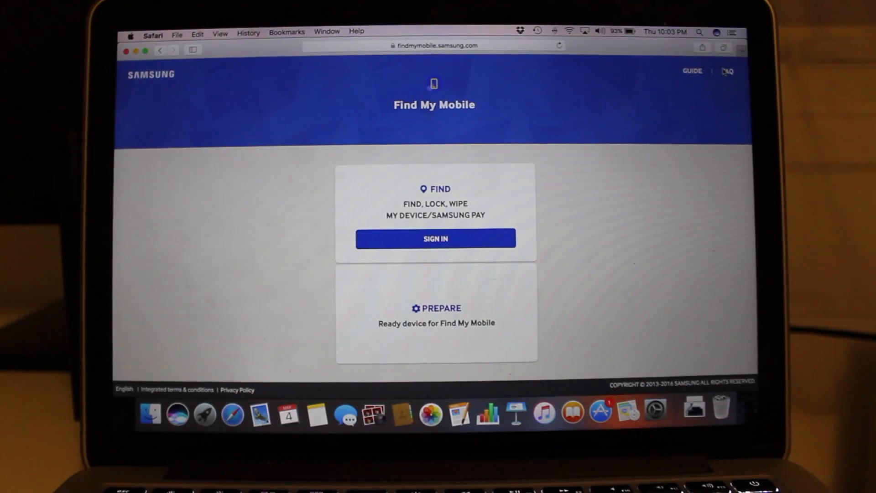
Sign in to findmymobile.samsung.com with the Samsung account ID and password to locate the Galaxy S8+.
{"action": "left_click", "coordinate": [435, 239]}
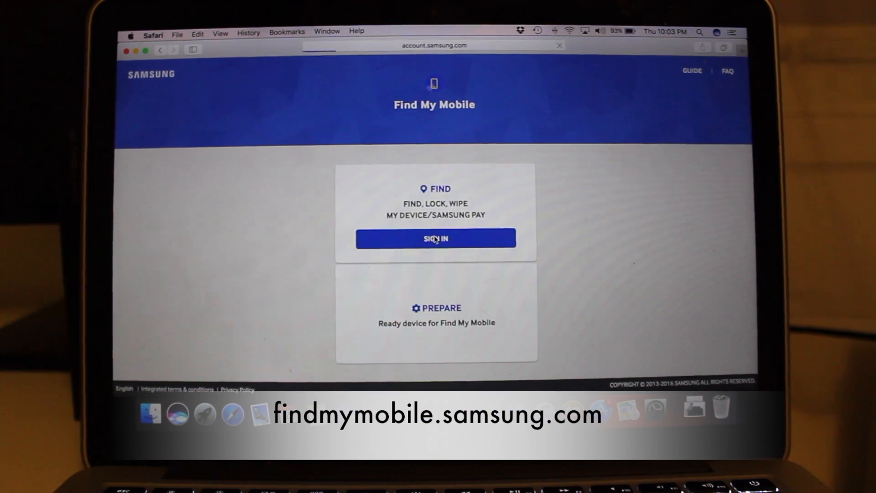
{"action": "left_click", "coordinate": [435, 238]}
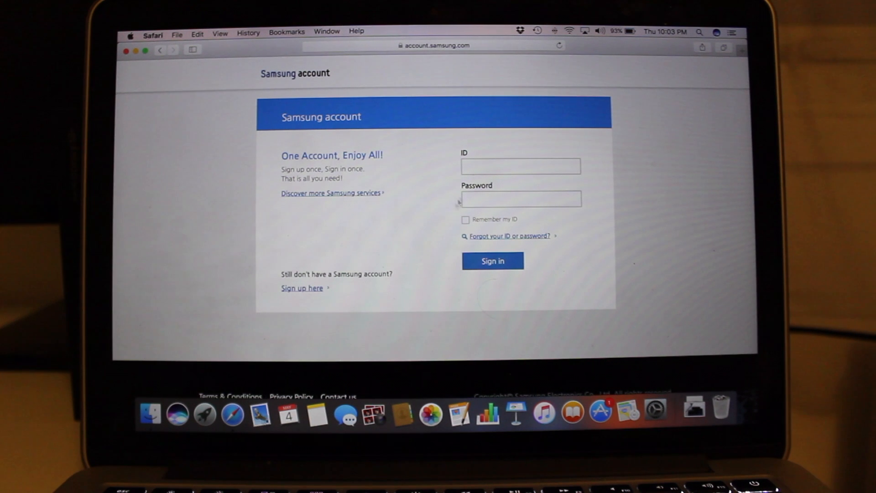
{"action": "left_click", "coordinate": [520, 166]}
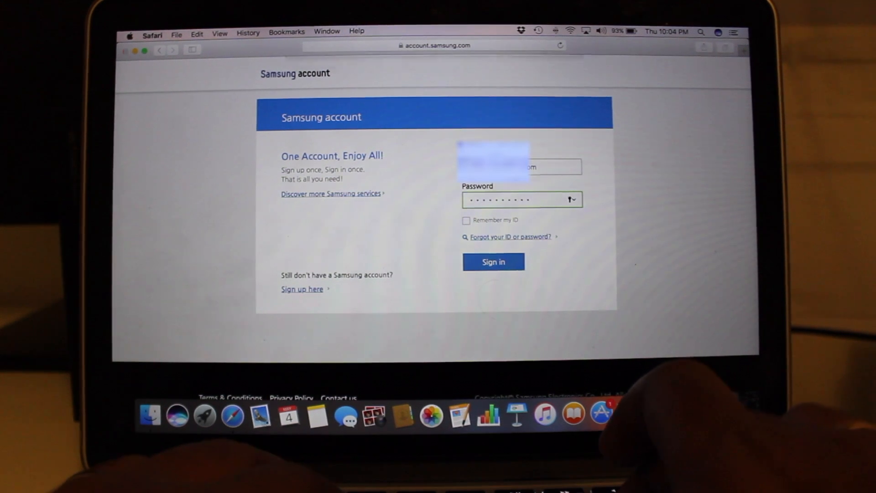
{"action": "left_click", "coordinate": [492, 261]}
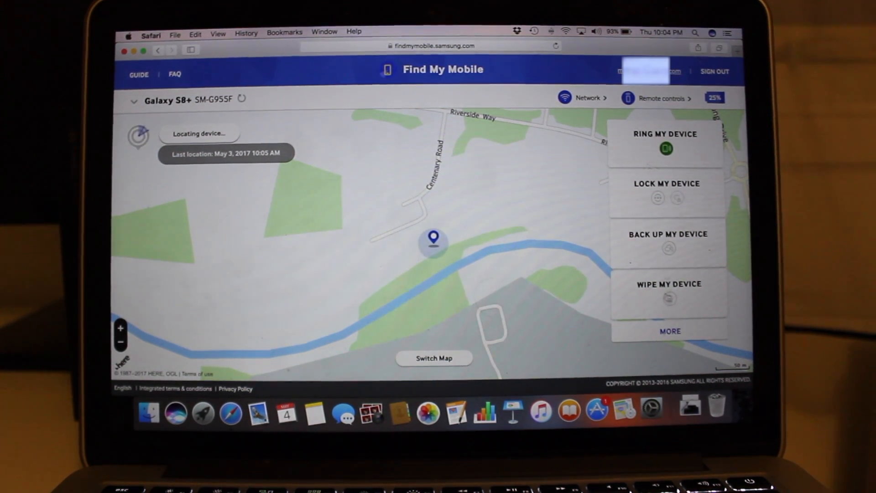
{"action": "left_click", "coordinate": [668, 330]}
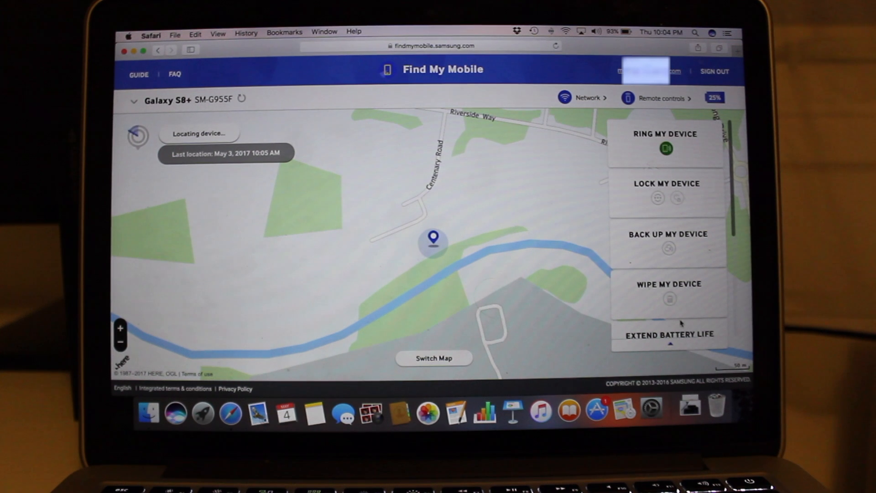
{"action": "scroll", "scroll_direction": "down", "scroll_amount": 3}
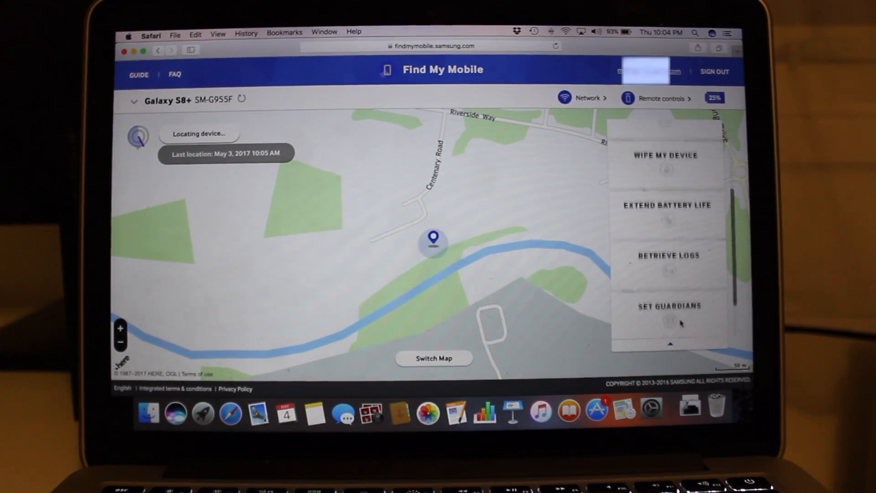
{"action": "scroll", "scroll_direction": "down", "scroll_amount": 3}
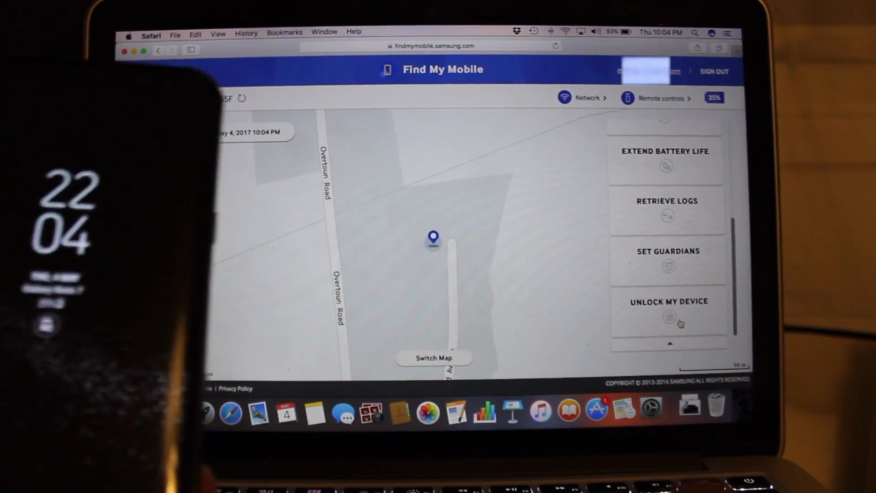
{"action": "scroll", "scroll_direction": "up", "scroll_amount": 3}
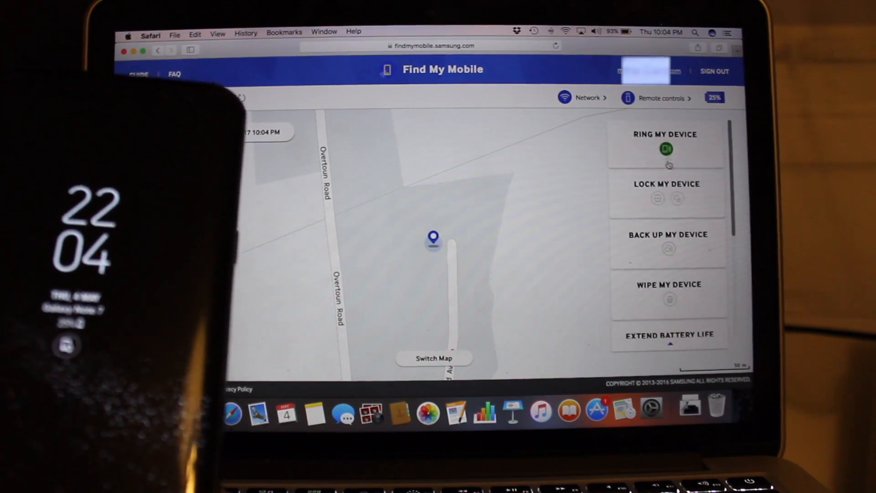
Ring the phone remotely with its lost-device alert, then move down to Unlock My Device.
{"action": "left_click", "coordinate": [665, 148]}
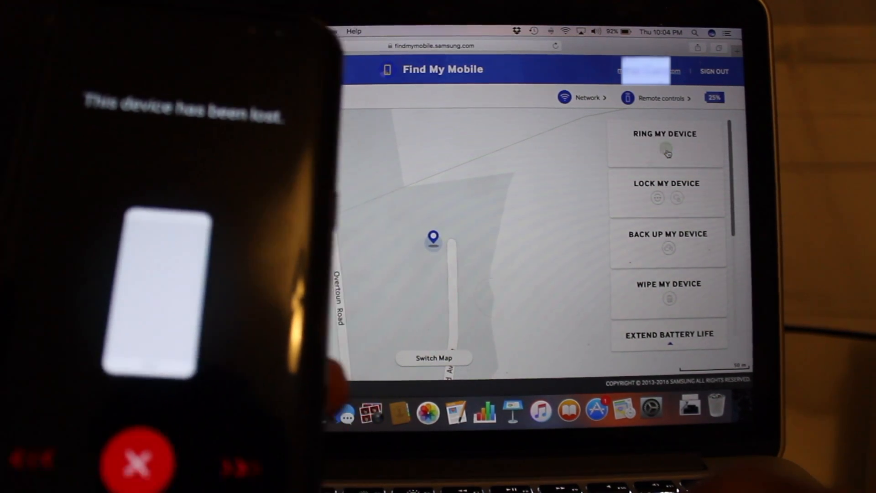
{"action": "left_click", "coordinate": [665, 150]}
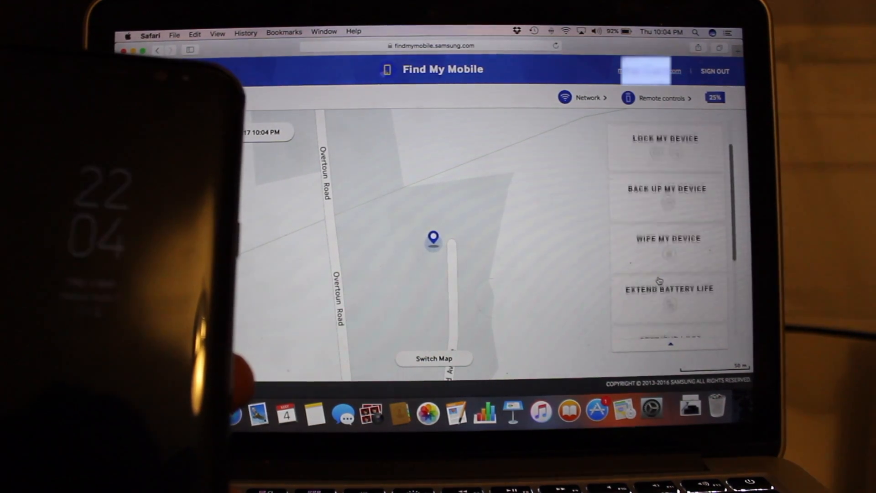
{"action": "scroll", "scroll_direction": "down", "scroll_amount": 3}
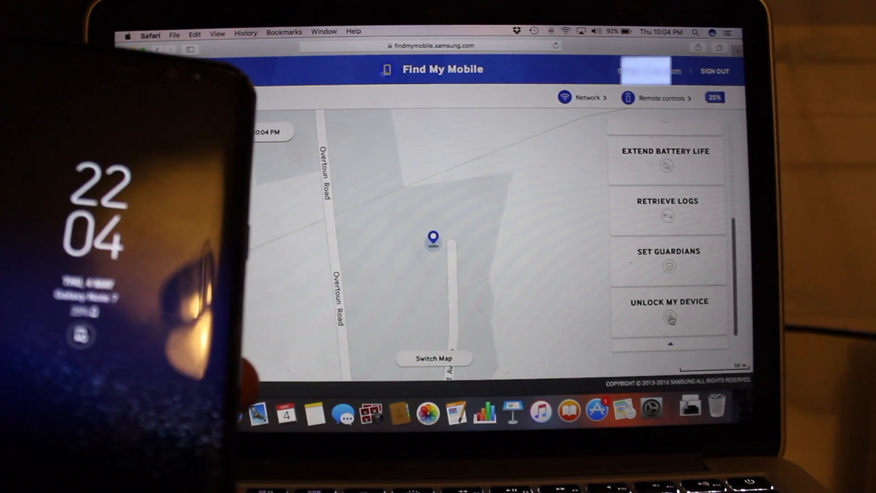
Unlock the Galaxy S8+ remotely, confirming with the Samsung account password.
{"action": "left_click", "coordinate": [668, 310]}
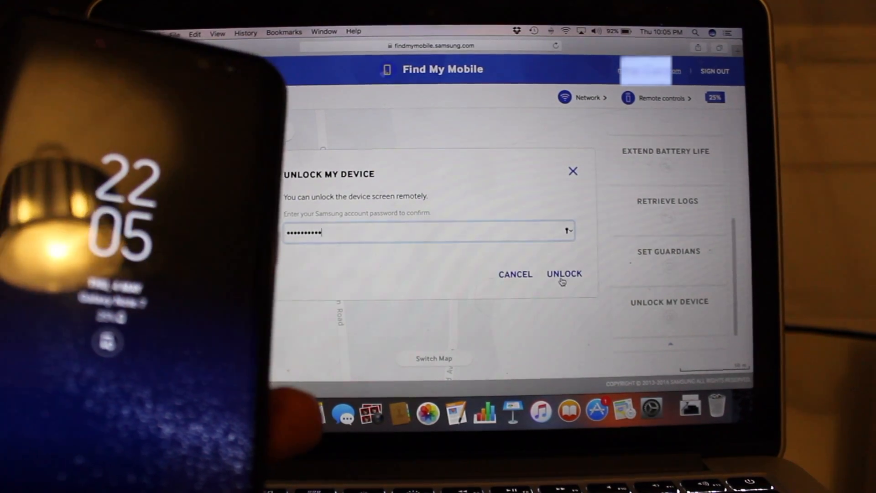
{"action": "left_click", "coordinate": [563, 273]}
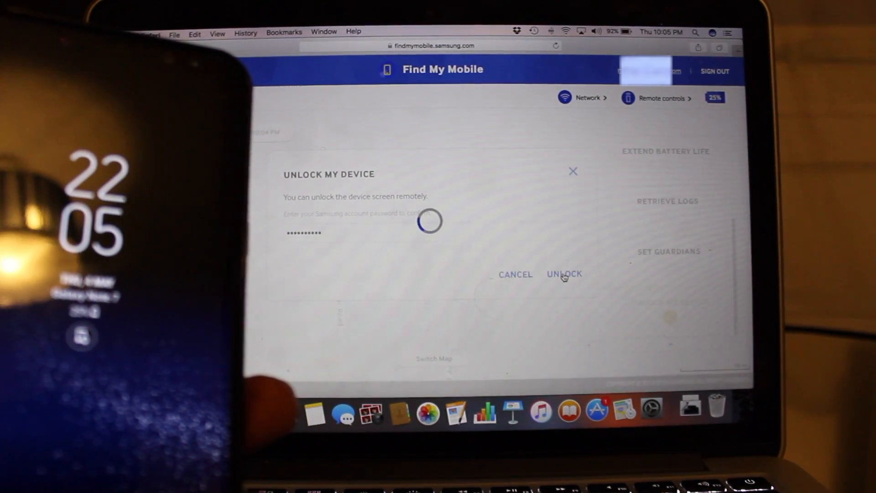
{"action": "left_click", "coordinate": [564, 275]}
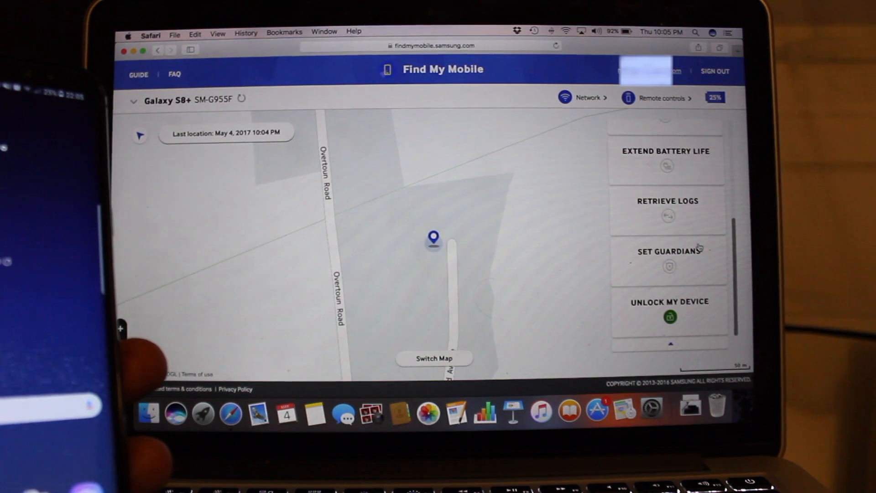
Request retrieval of up to 50 recent log items from the phone via Retrieve Logs.
{"action": "left_click", "coordinate": [667, 210]}
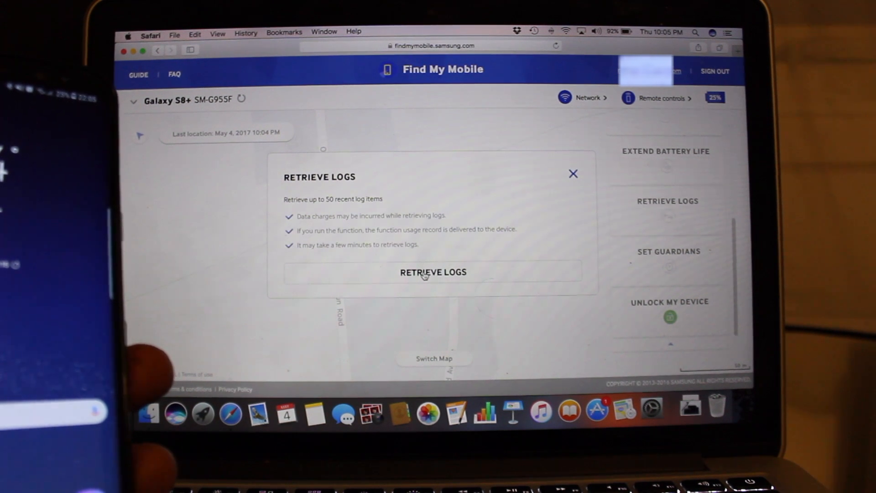
{"action": "left_click", "coordinate": [432, 271]}
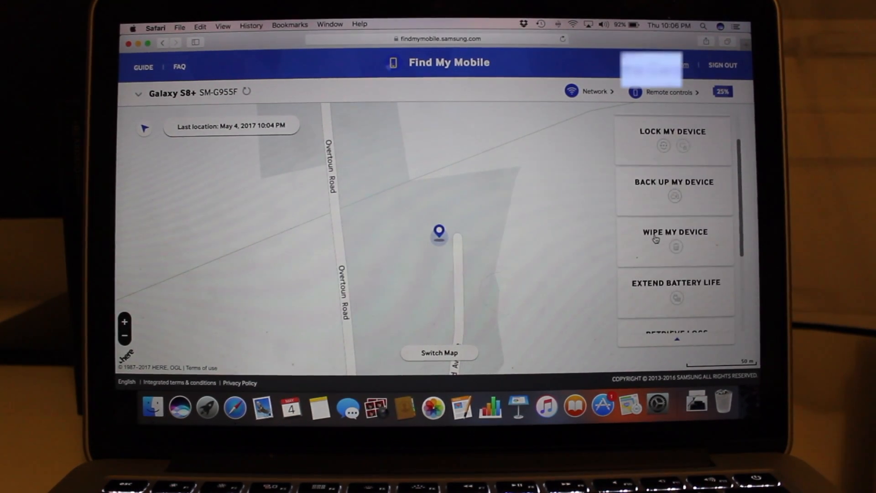
{"action": "scroll", "scroll_direction": "up", "scroll_amount": 3}
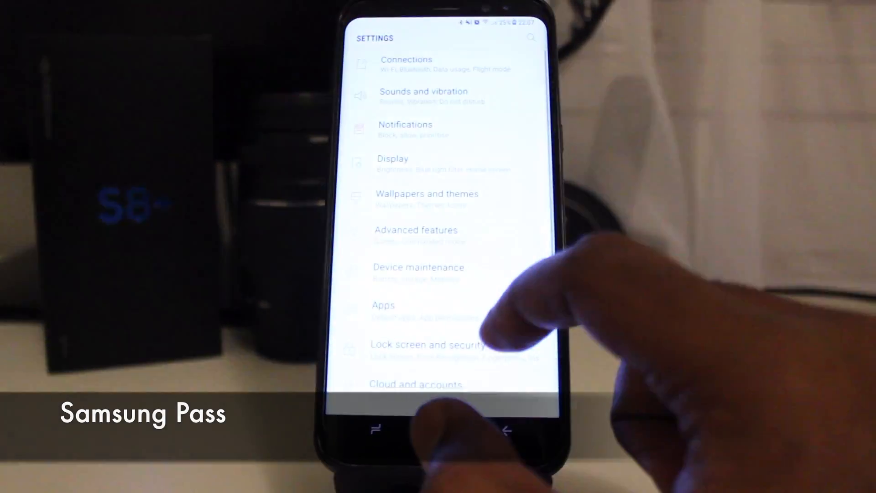
Enter Samsung Pass under Lock screen and security and verify with the Samsung account password.
{"action": "left_click", "coordinate": [429, 345]}
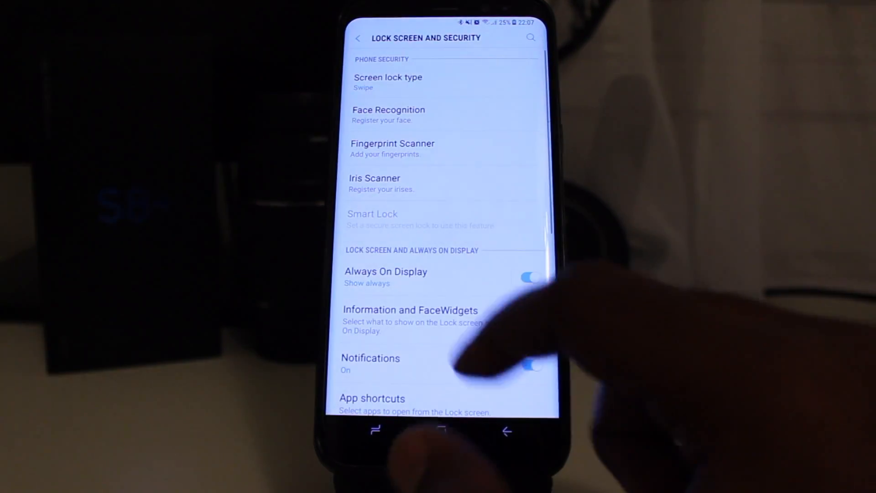
{"action": "scroll", "scroll_direction": "down", "scroll_amount": 3}
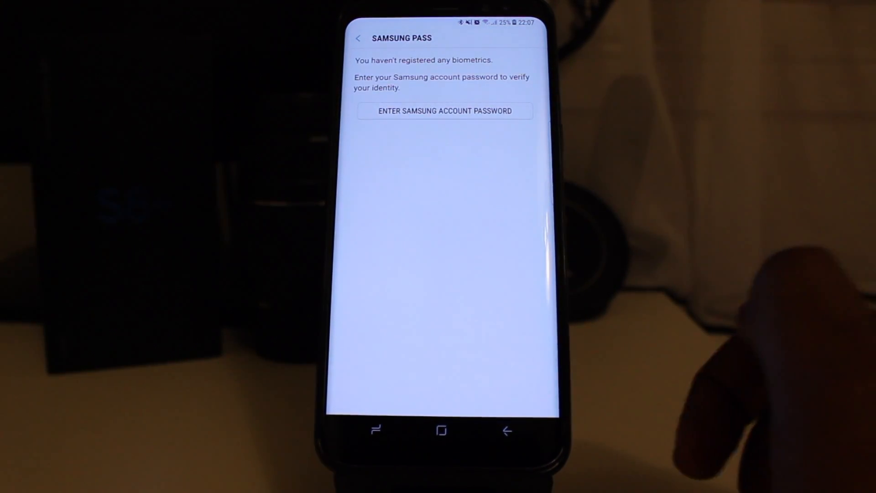
{"action": "left_click", "coordinate": [444, 111]}
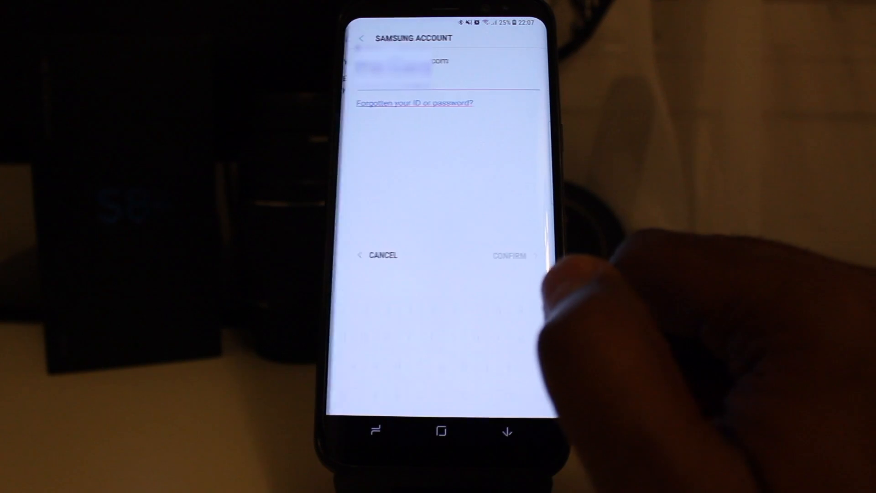
{"action": "left_click", "coordinate": [441, 66]}
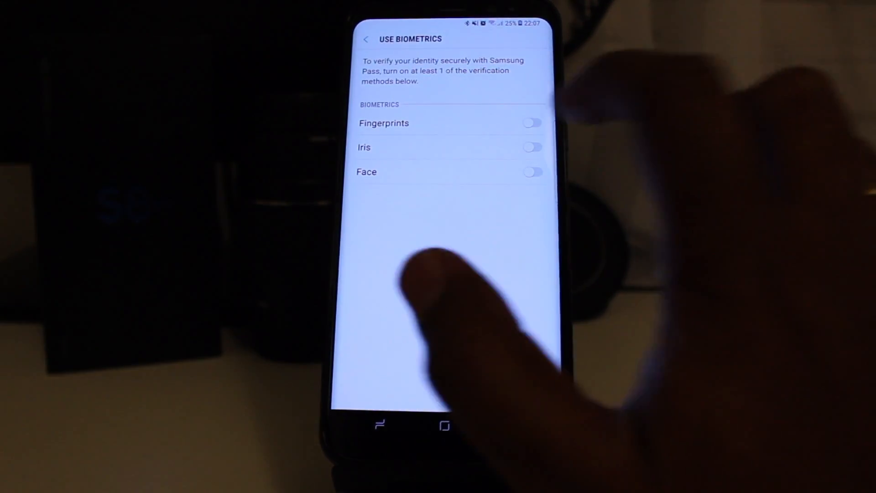
Enable Iris for Samsung Pass with a Pattern, PIN or Password screen lock and register the irises.
{"action": "left_click", "coordinate": [531, 147]}
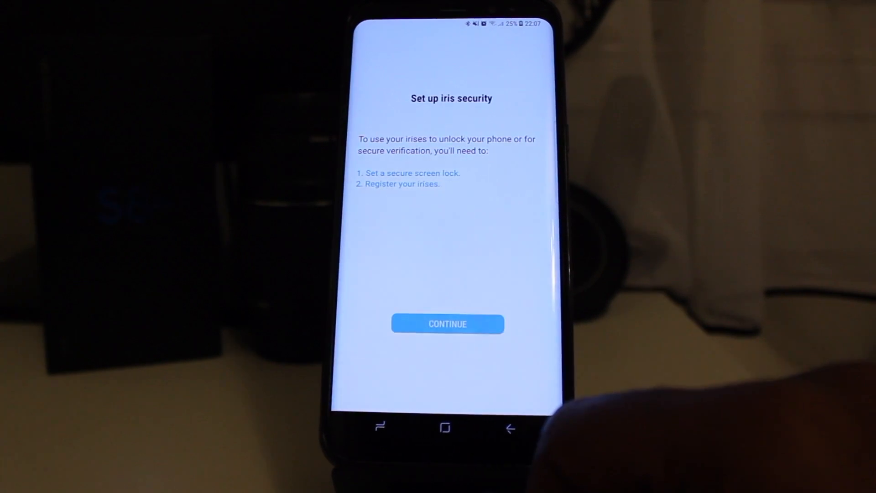
{"action": "left_click", "coordinate": [447, 324]}
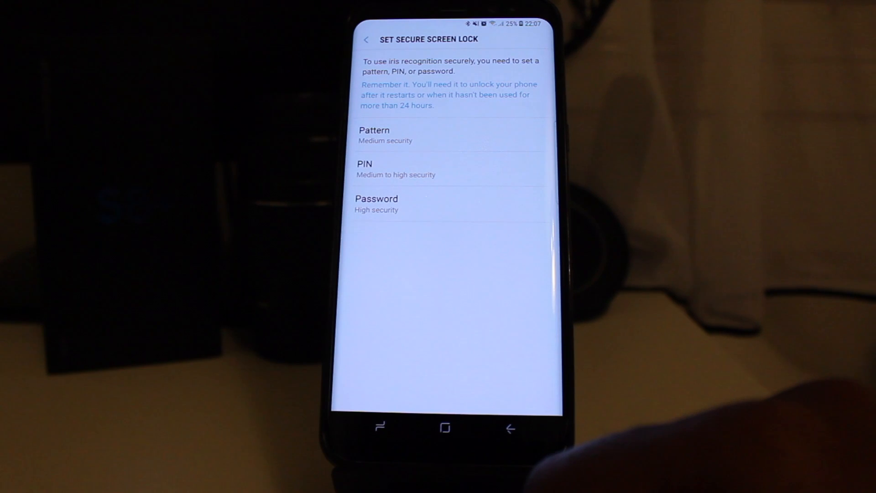
{"action": "left_click", "coordinate": [364, 168]}
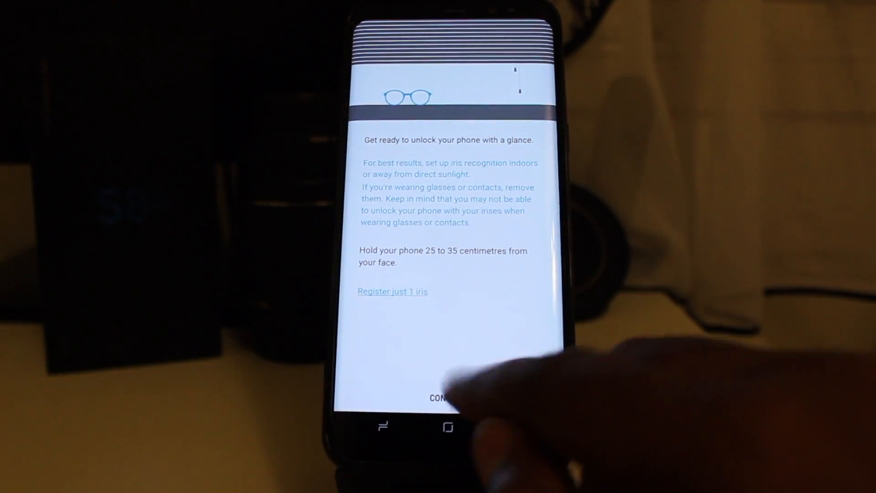
{"action": "left_click", "coordinate": [442, 399]}
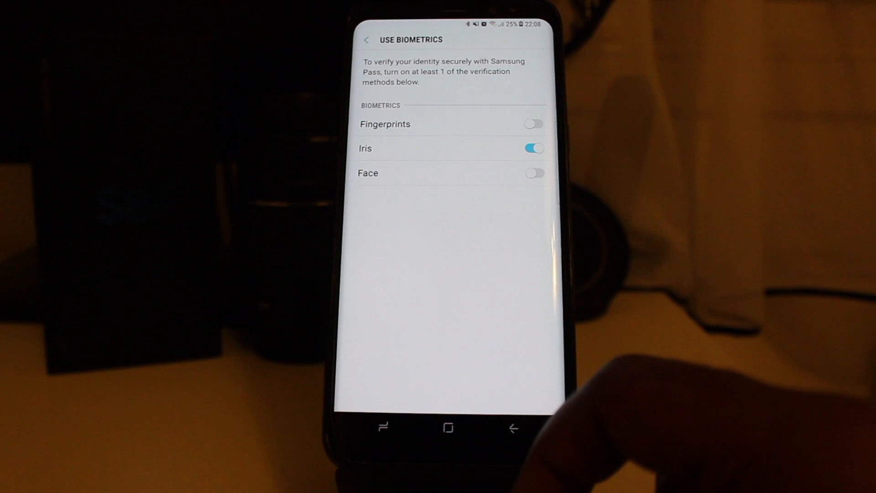
Review the saved web sign-in information and return to the Samsung Pass overview listing Iris.
{"action": "left_click", "coordinate": [366, 39]}
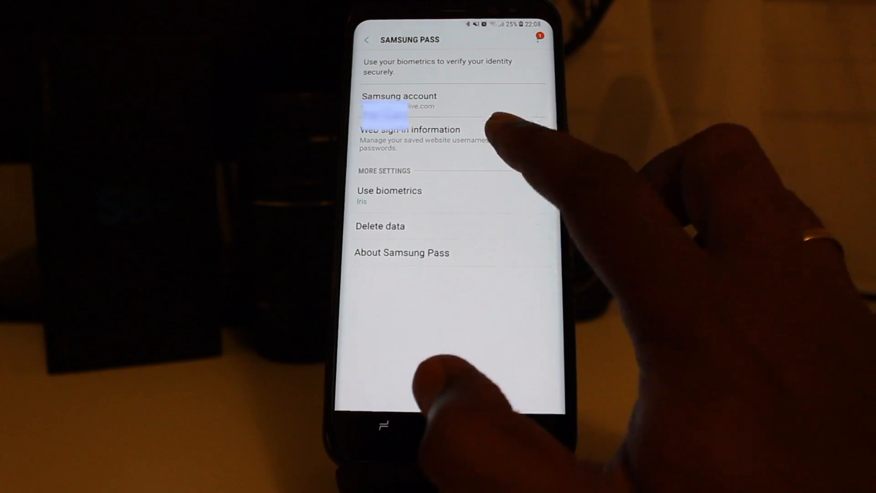
{"action": "left_click", "coordinate": [410, 138]}
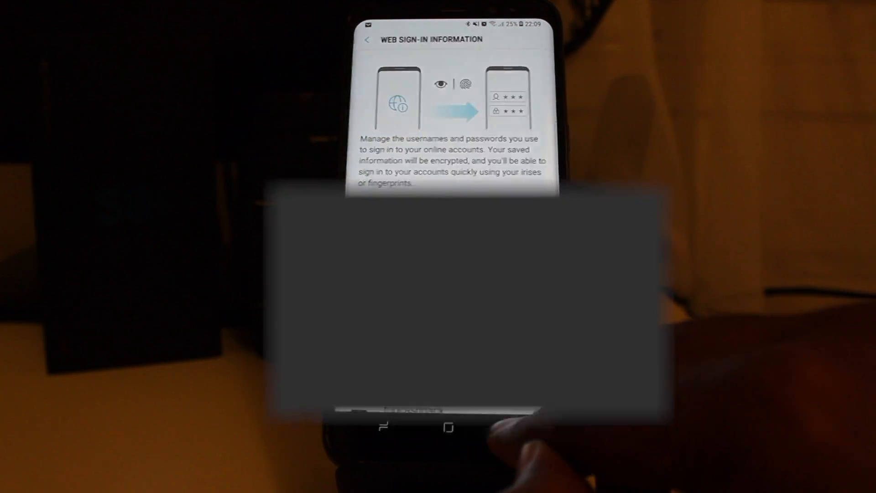
{"action": "left_click", "coordinate": [366, 40]}
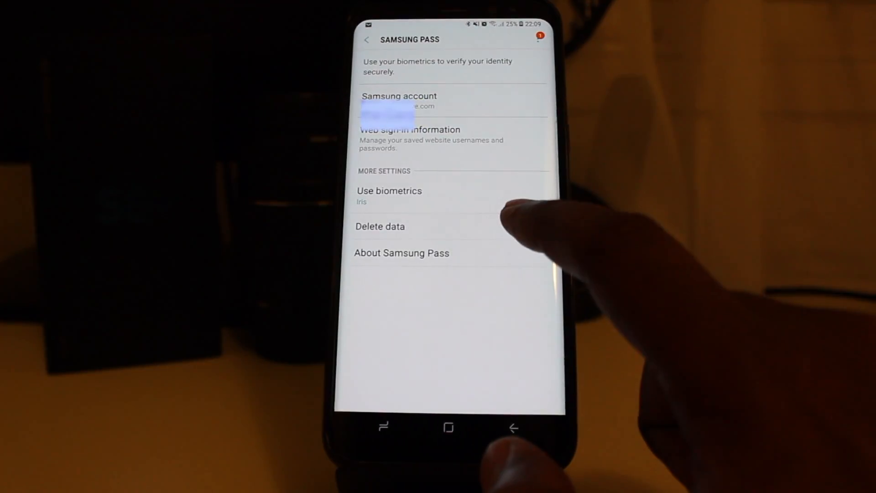